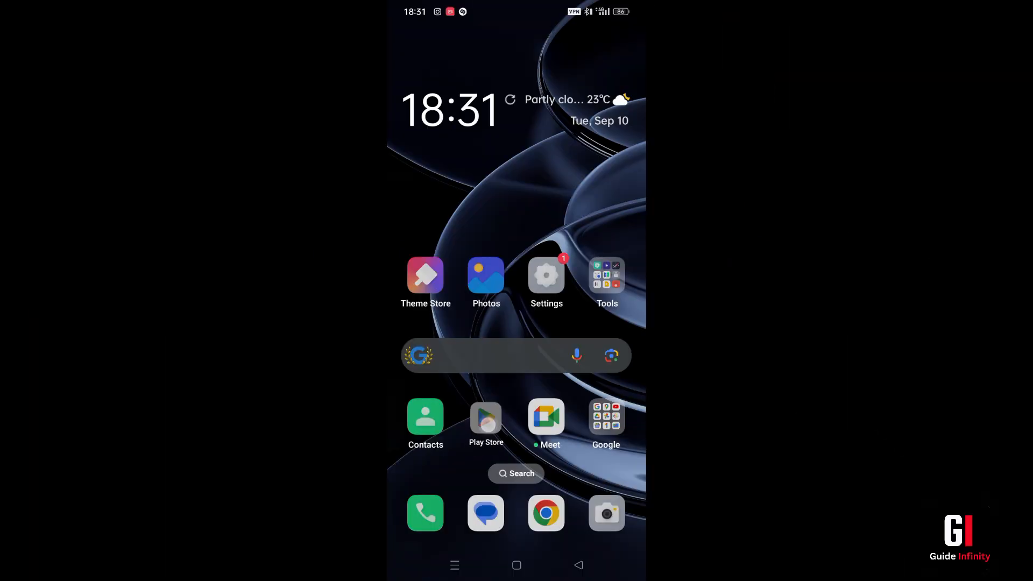
- Launch Play Store and reach Payments & subscriptions from the account profile menu
left_click(485, 416)
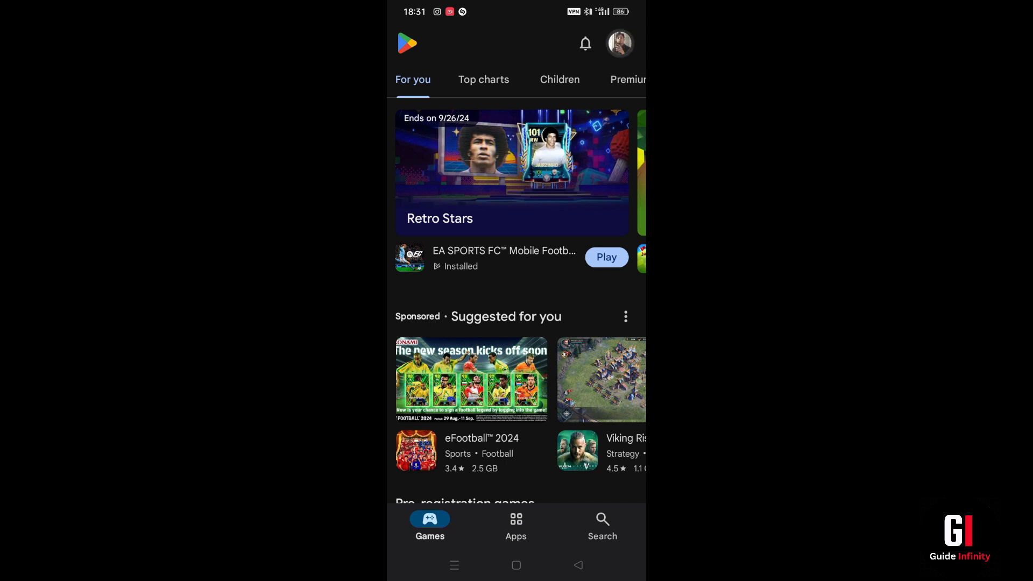
left_click(618, 43)
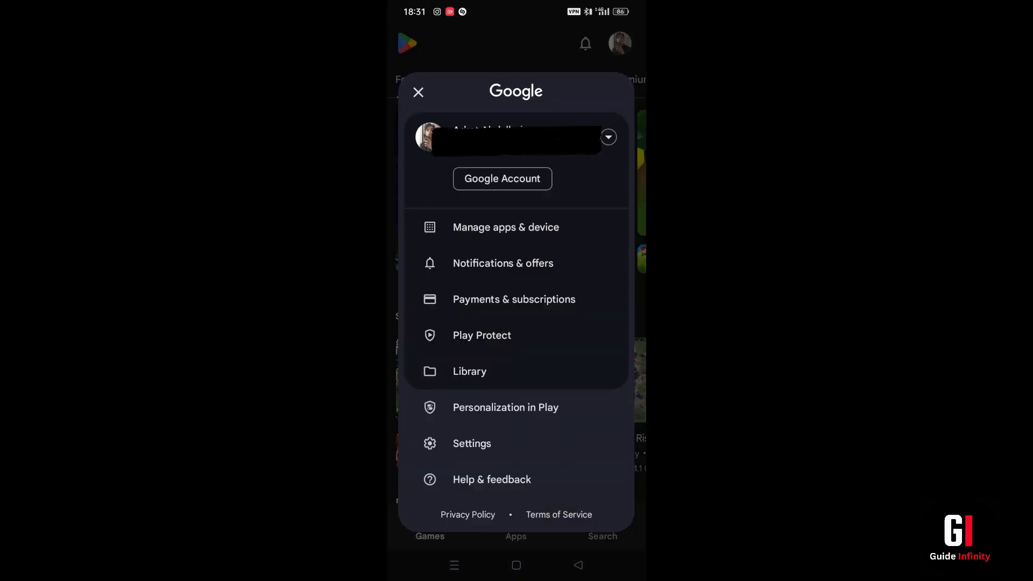
left_click(513, 299)
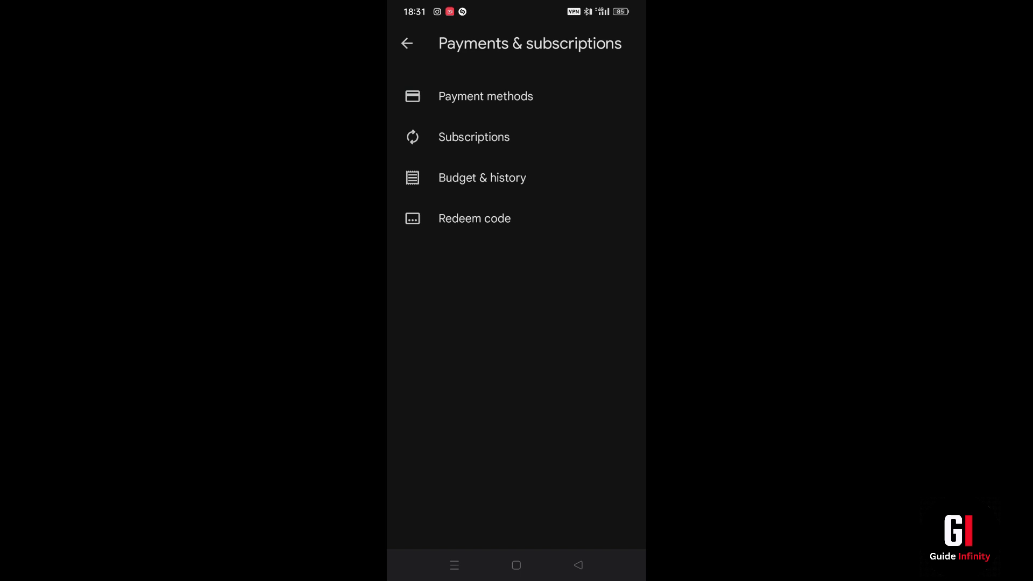
- Open Payment methods and scroll to the card, PayPal, paysafecard and redeem-code options
left_click(485, 96)
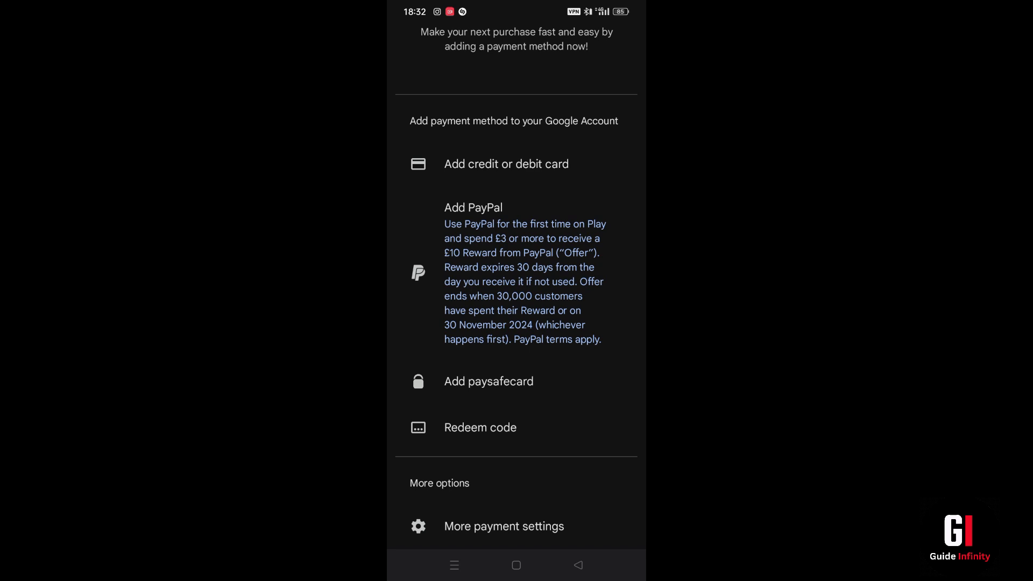
scroll("down", 3)
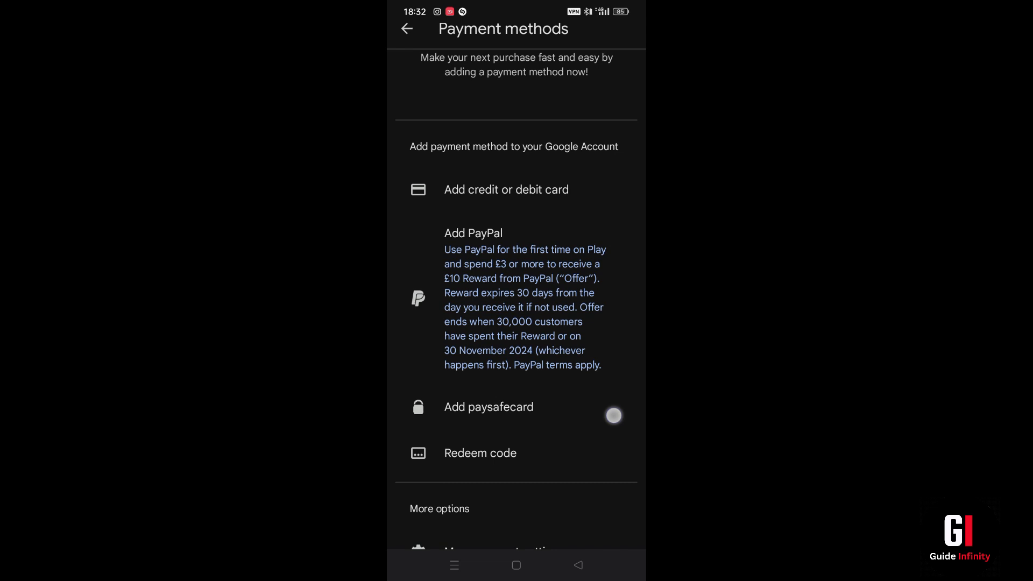